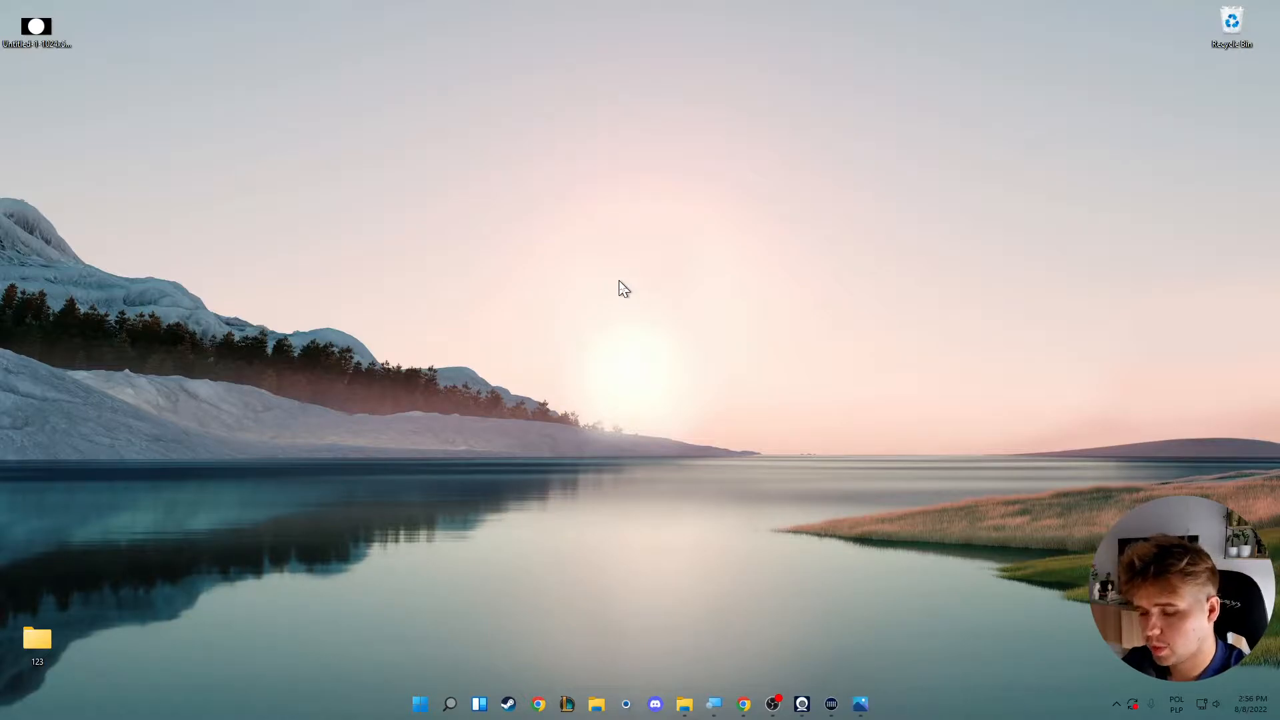
pyautogui.moveTo(526, 326)
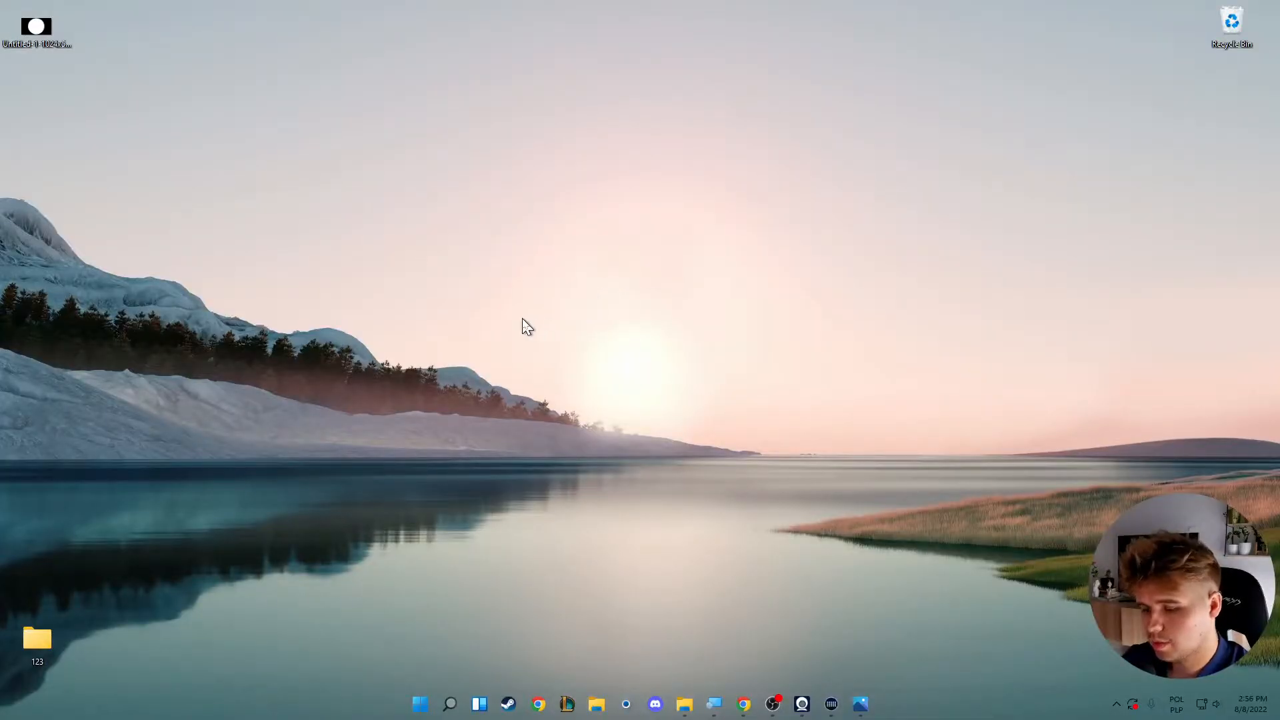
pyautogui.moveTo(412, 684)
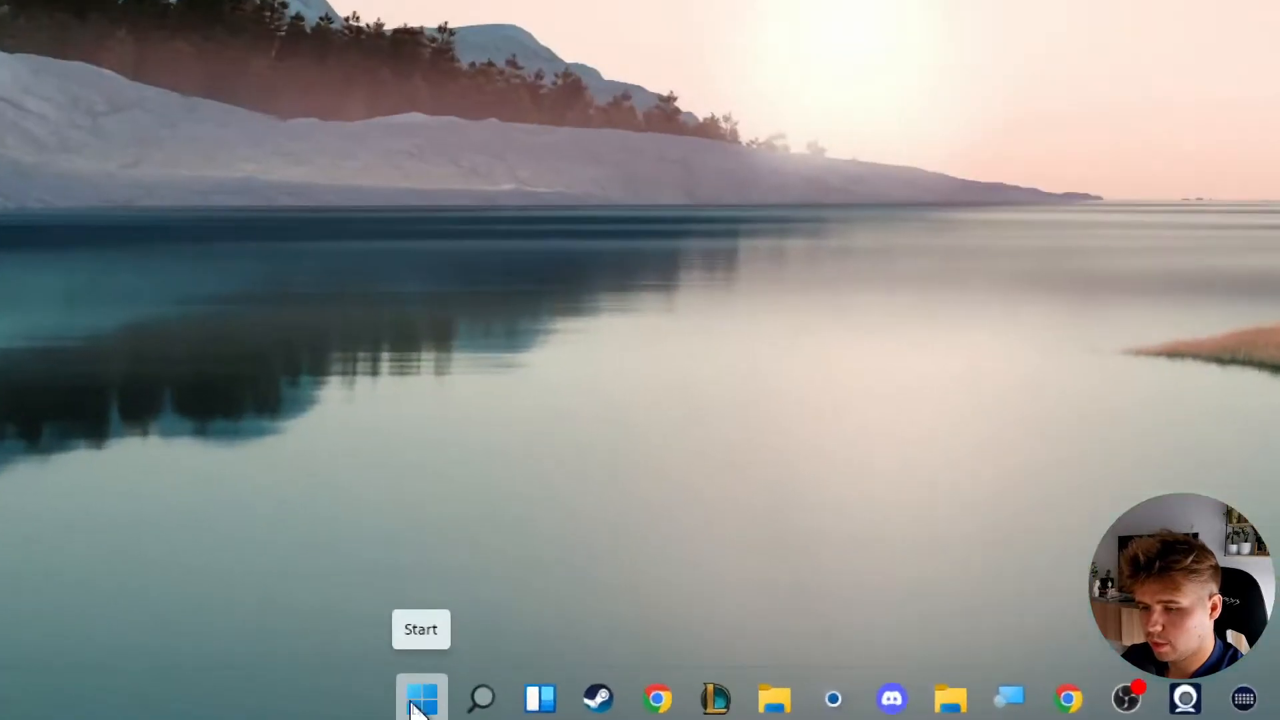
# Launch Settings from the Start menu and reach the Sound page's Input device list.
pyautogui.rightClick(422, 697)
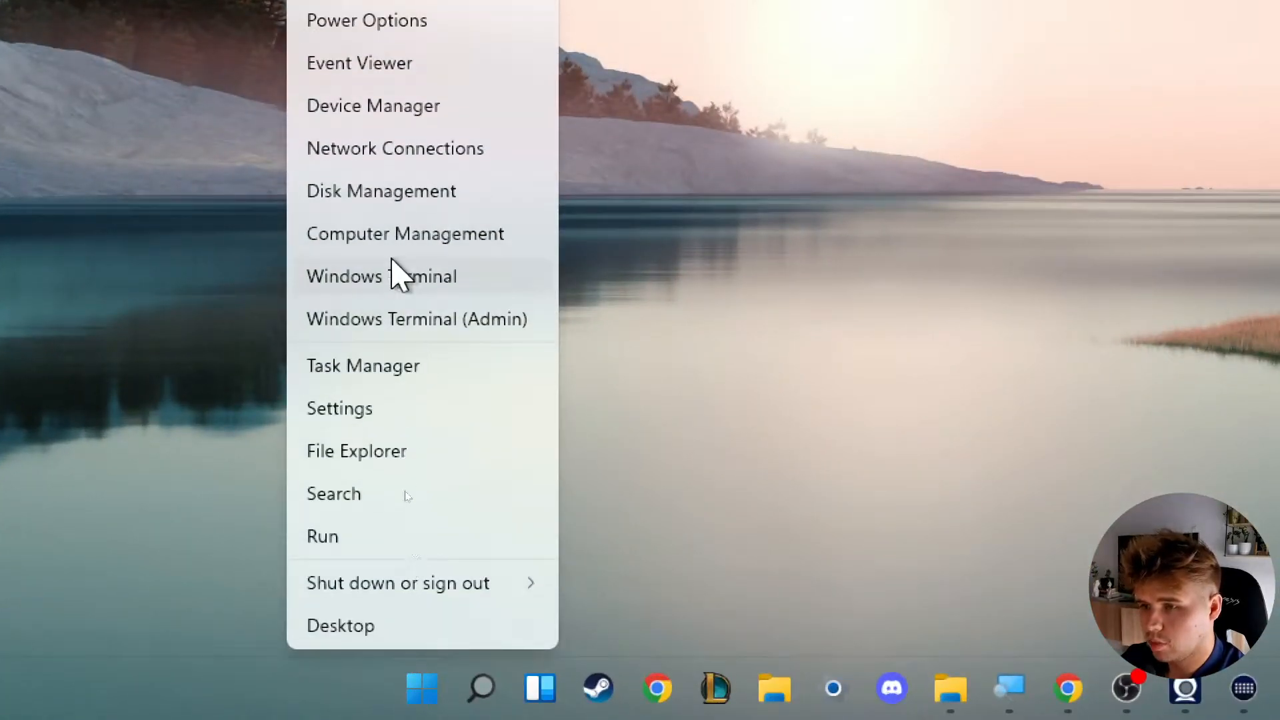
pyautogui.click(339, 408)
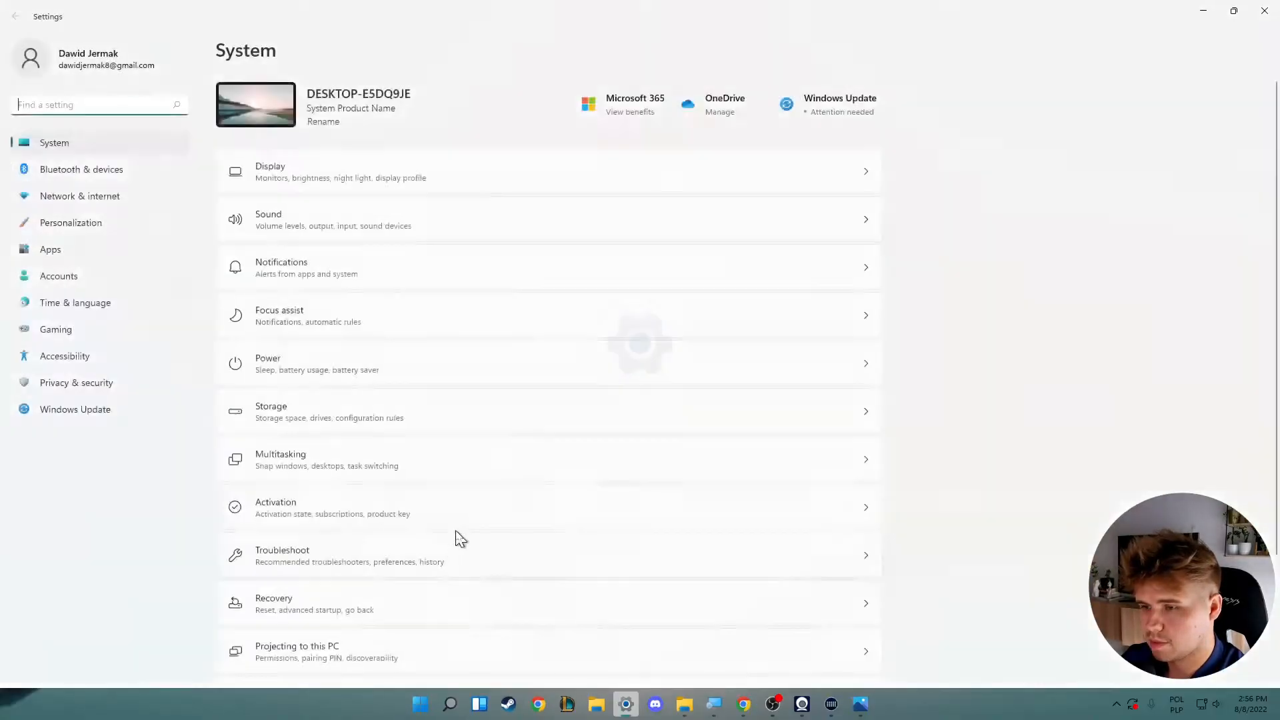
pyautogui.moveTo(268, 228)
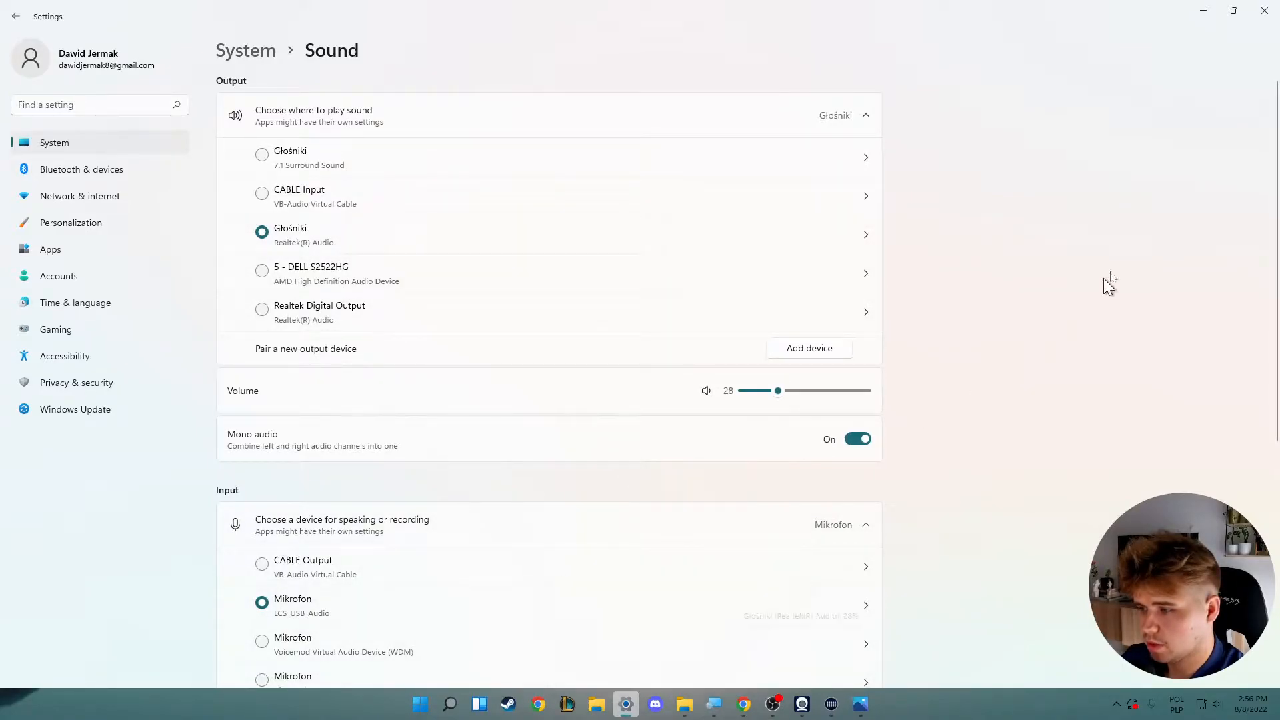
pyautogui.scroll(-3)
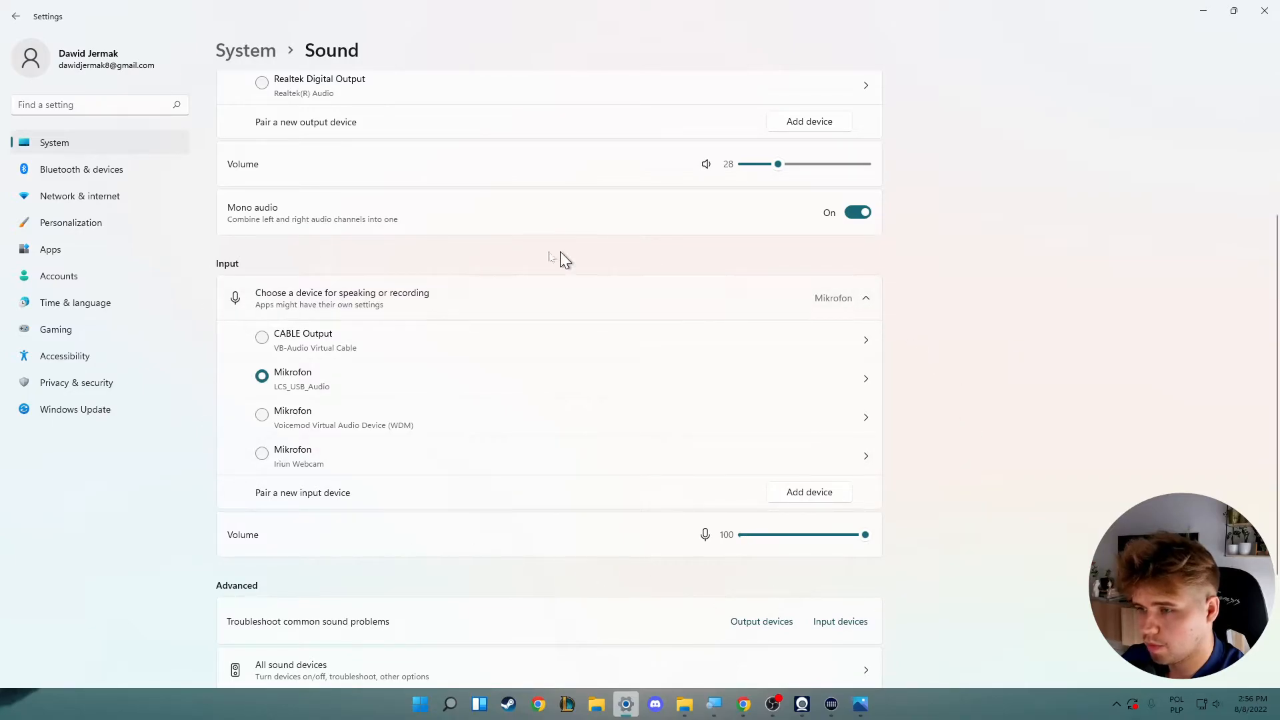
pyautogui.moveTo(454, 545)
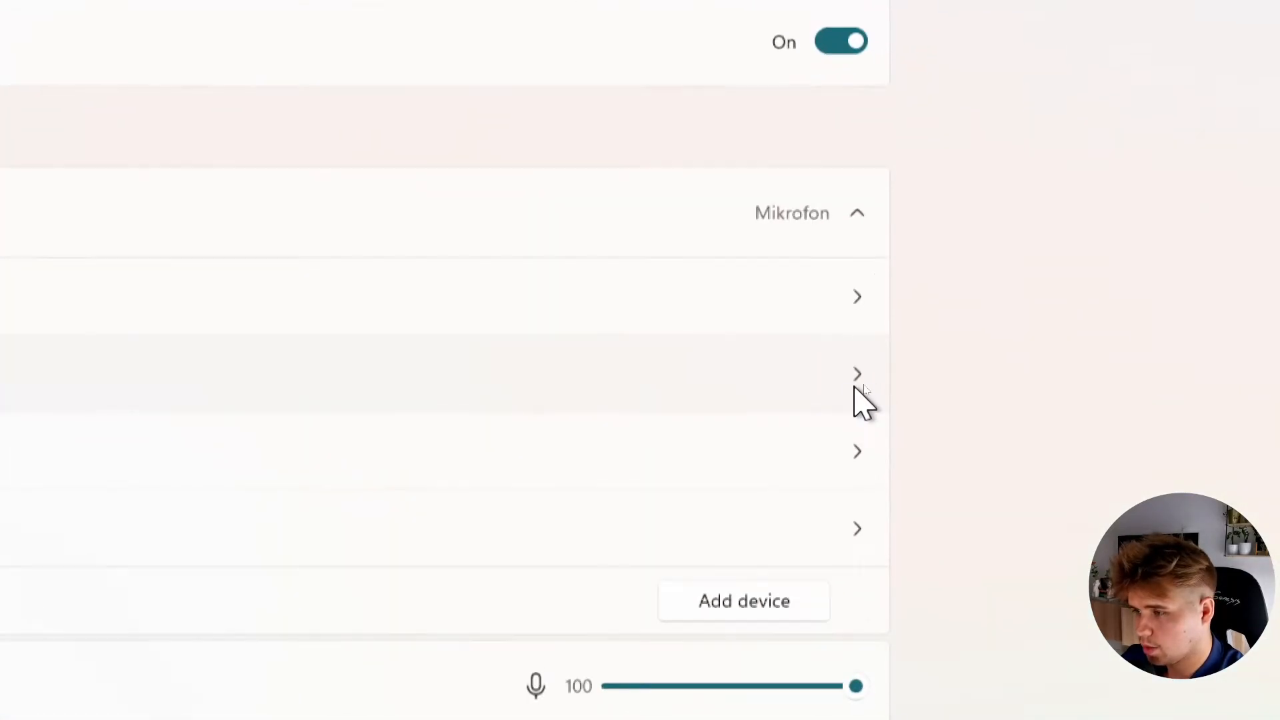
pyautogui.scroll(-3)
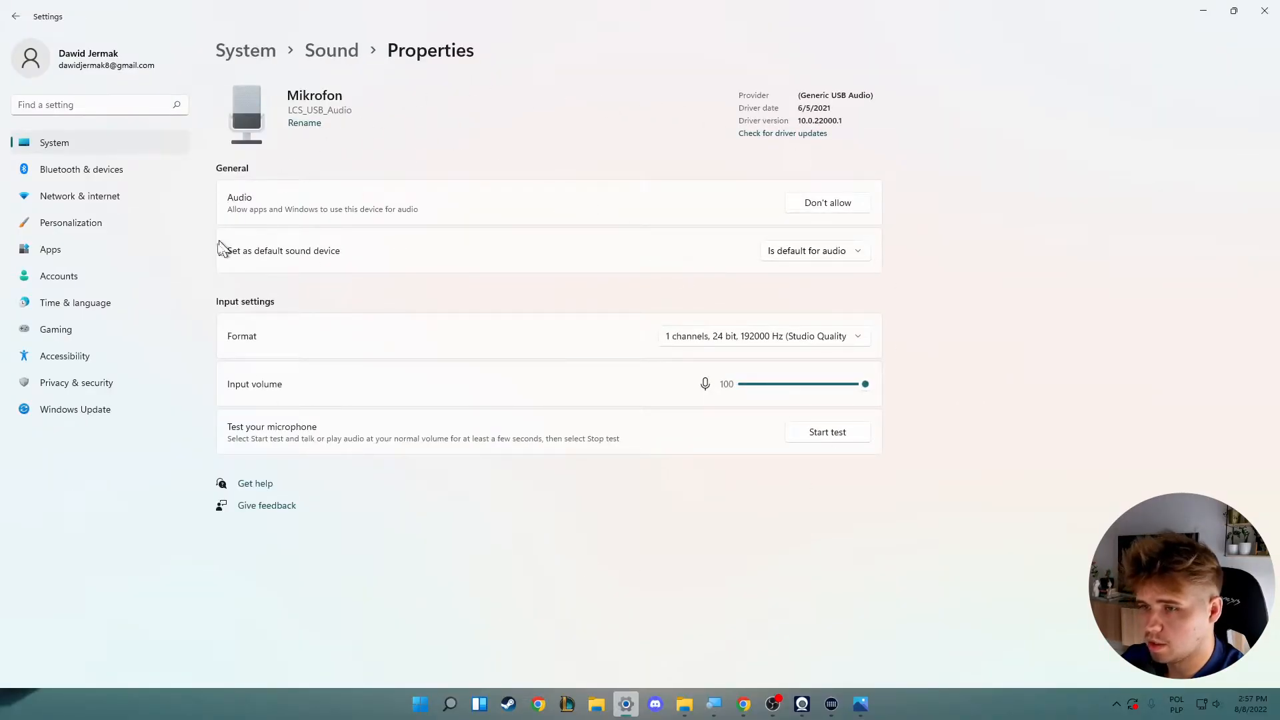
pyautogui.moveTo(649, 527)
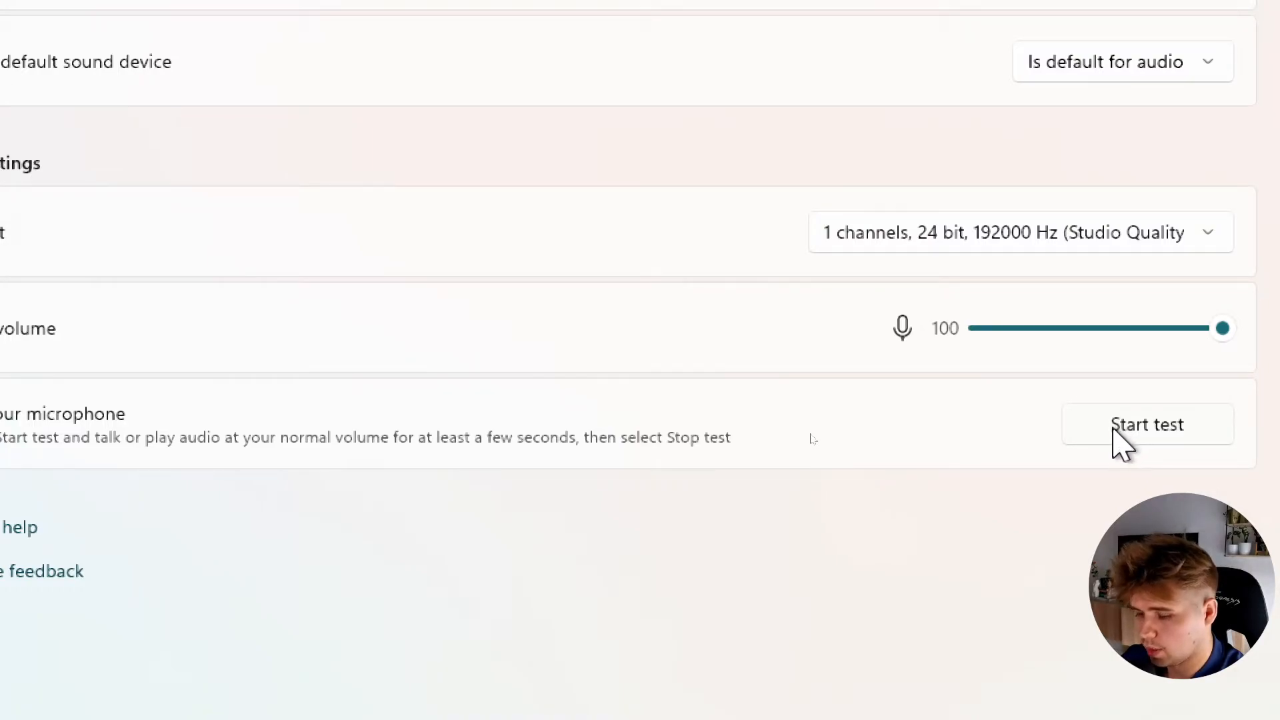
# Start the input level test on the Mikrofon (LCS_USB_Audio) properties page.
pyautogui.click(1146, 424)
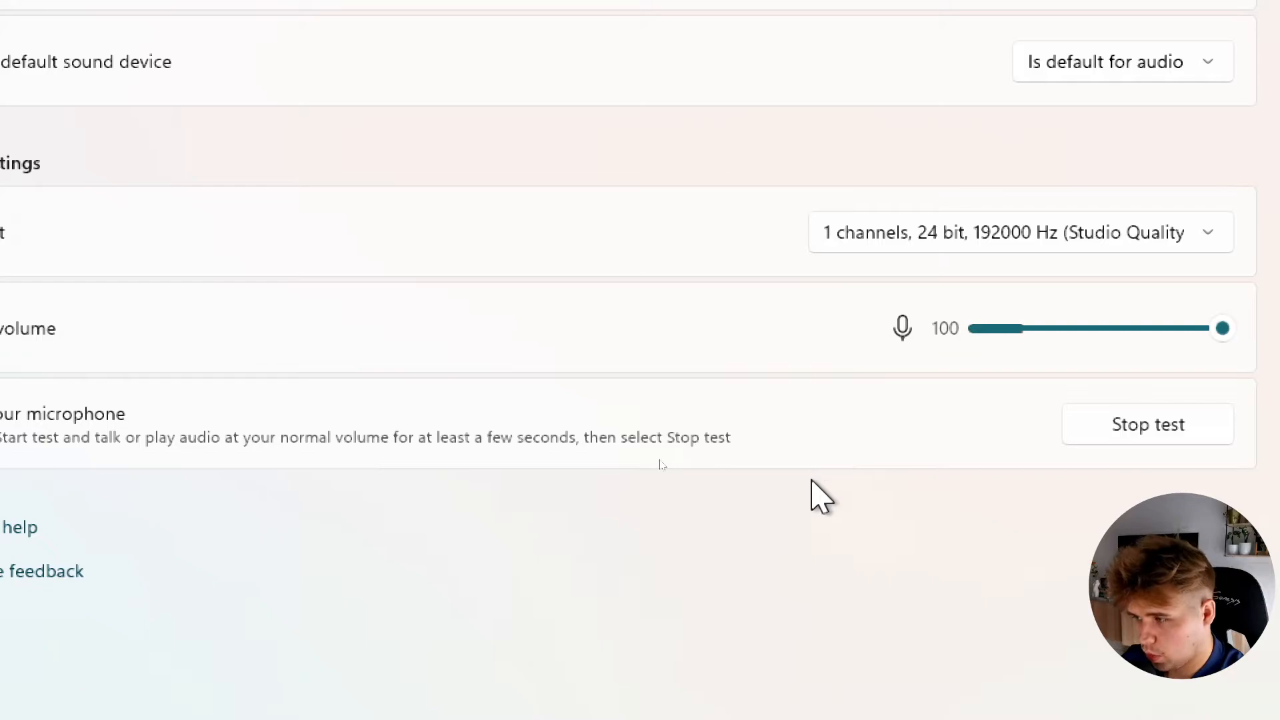
pyautogui.moveTo(927, 333)
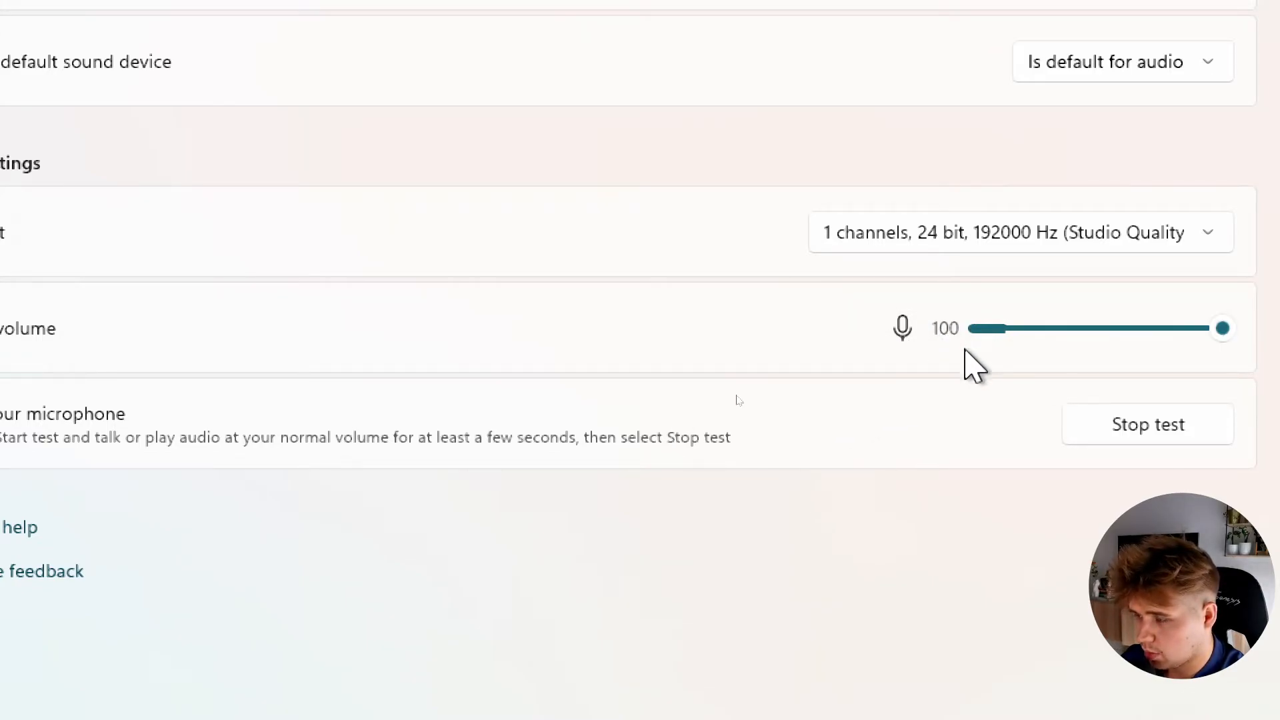
pyautogui.moveTo(980, 343)
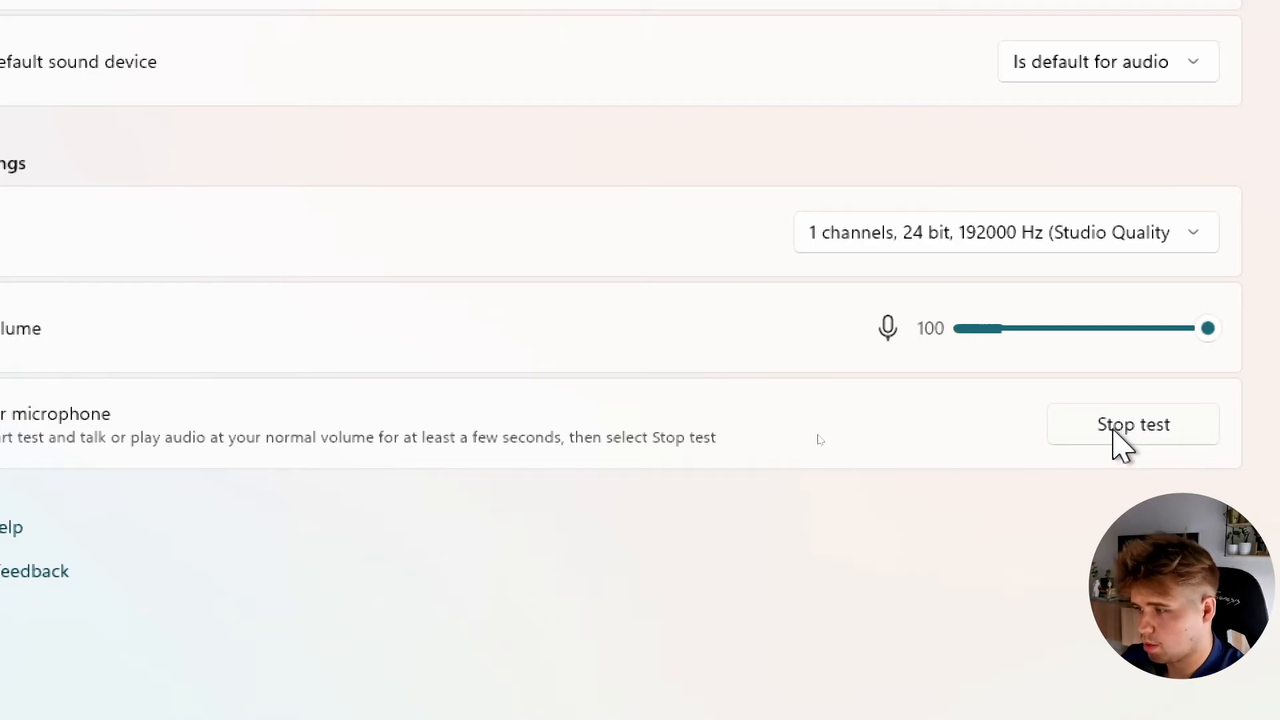
# Stop the microphone test, which reports 31% of total volume.
pyautogui.click(1132, 424)
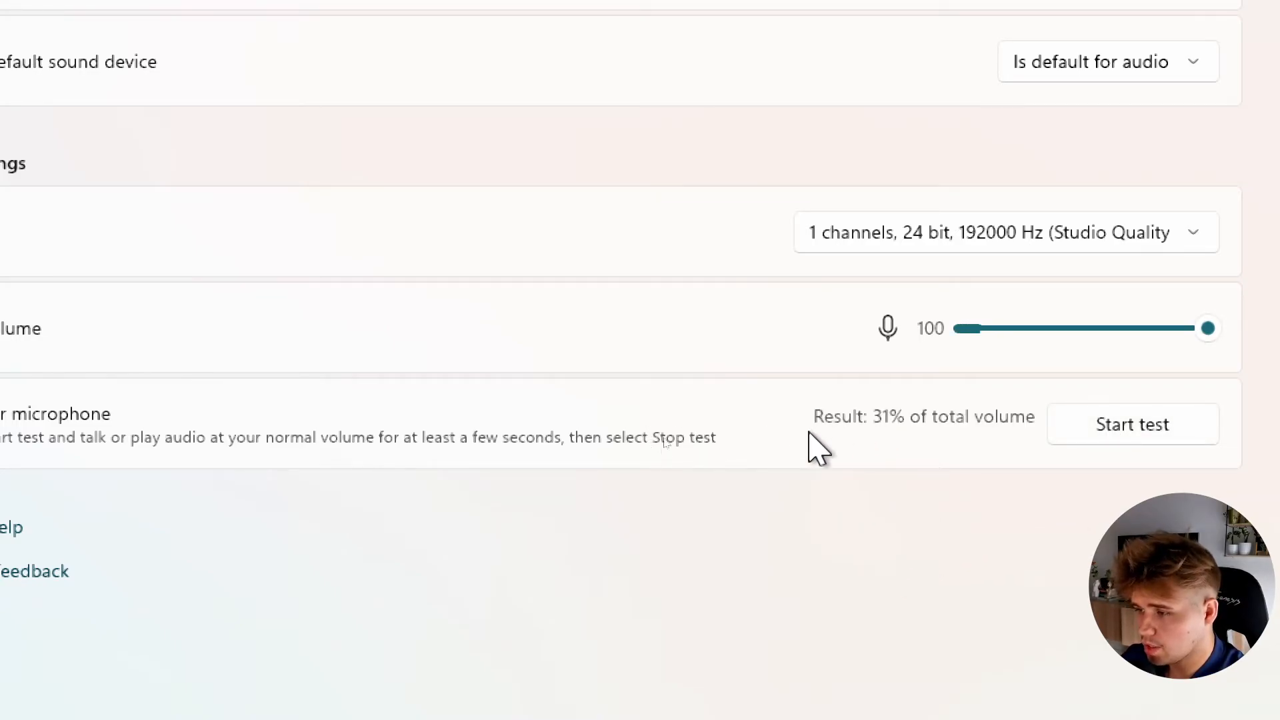
pyautogui.moveTo(908, 449)
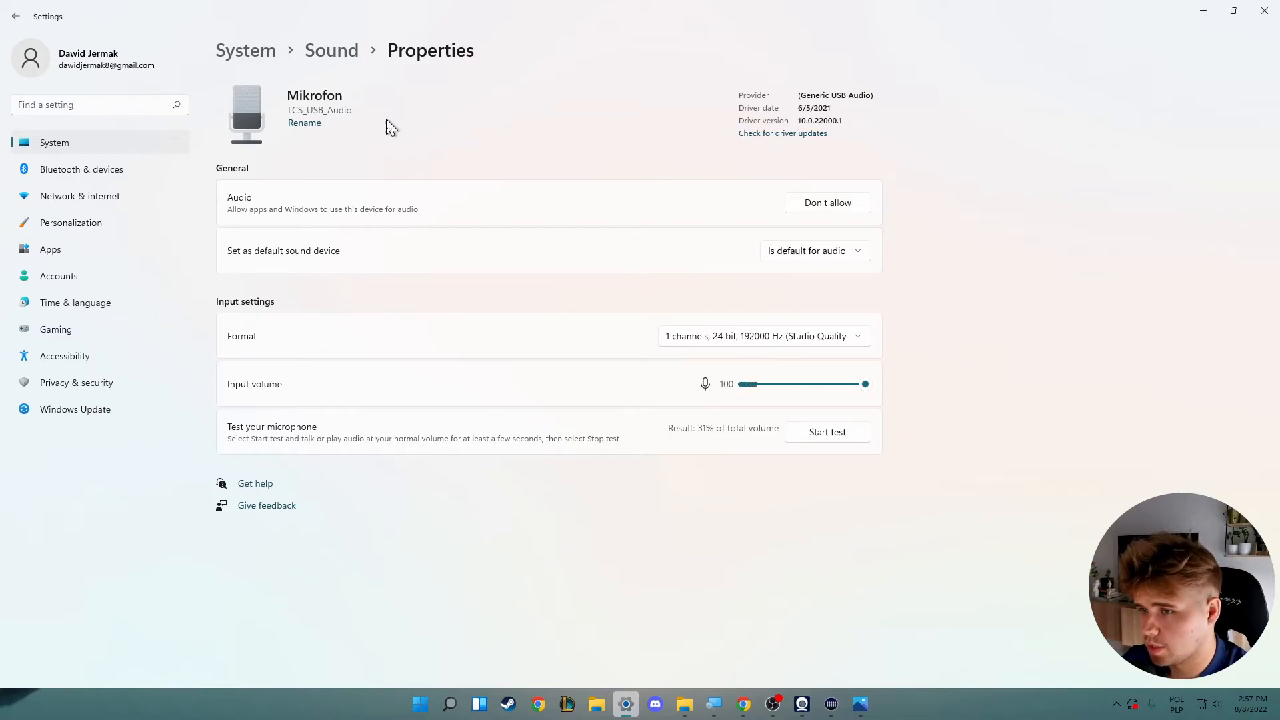
# Go back to the Sound page's Input section, then close Settings to the desktop.
pyautogui.click(15, 16)
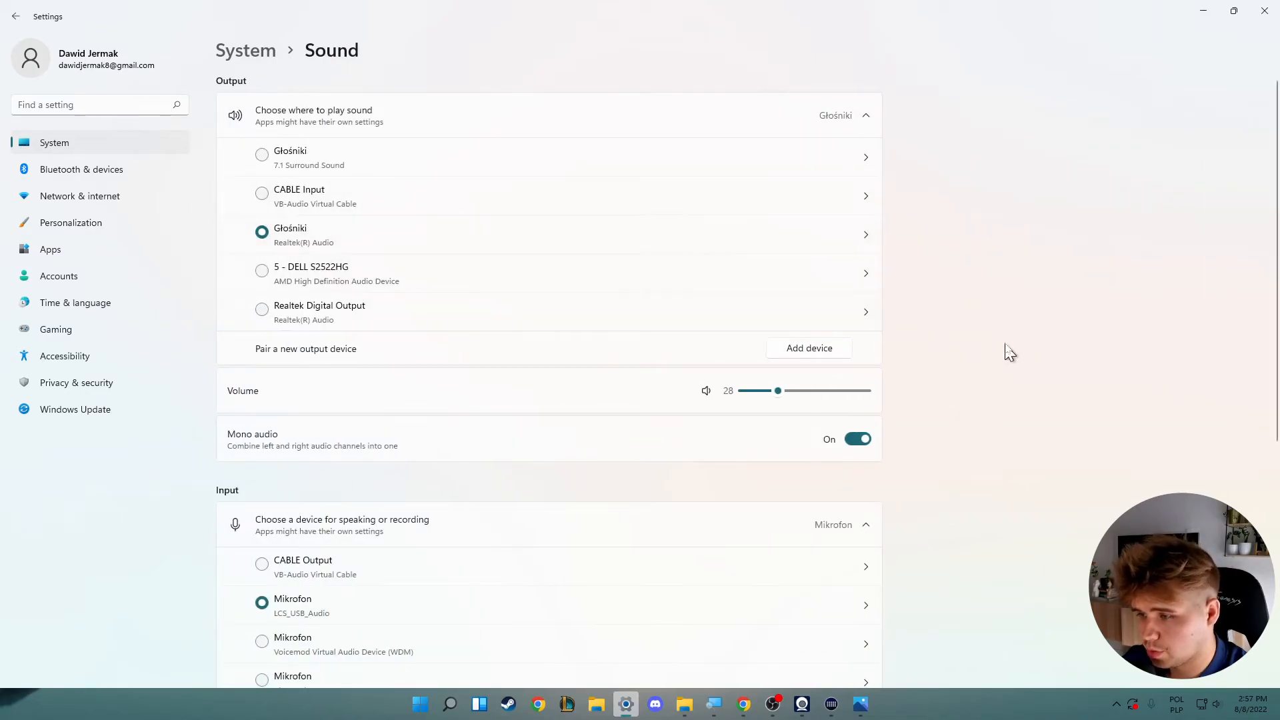
pyautogui.scroll(-3)
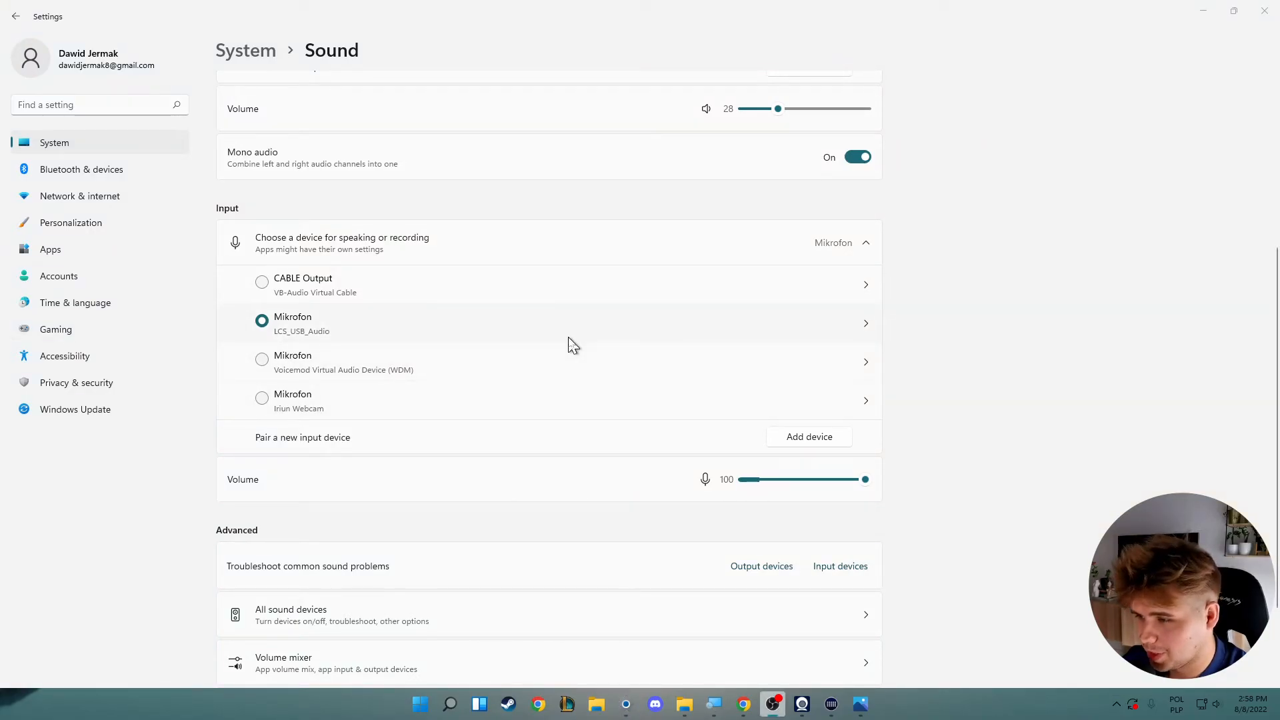
pyautogui.moveTo(354, 312)
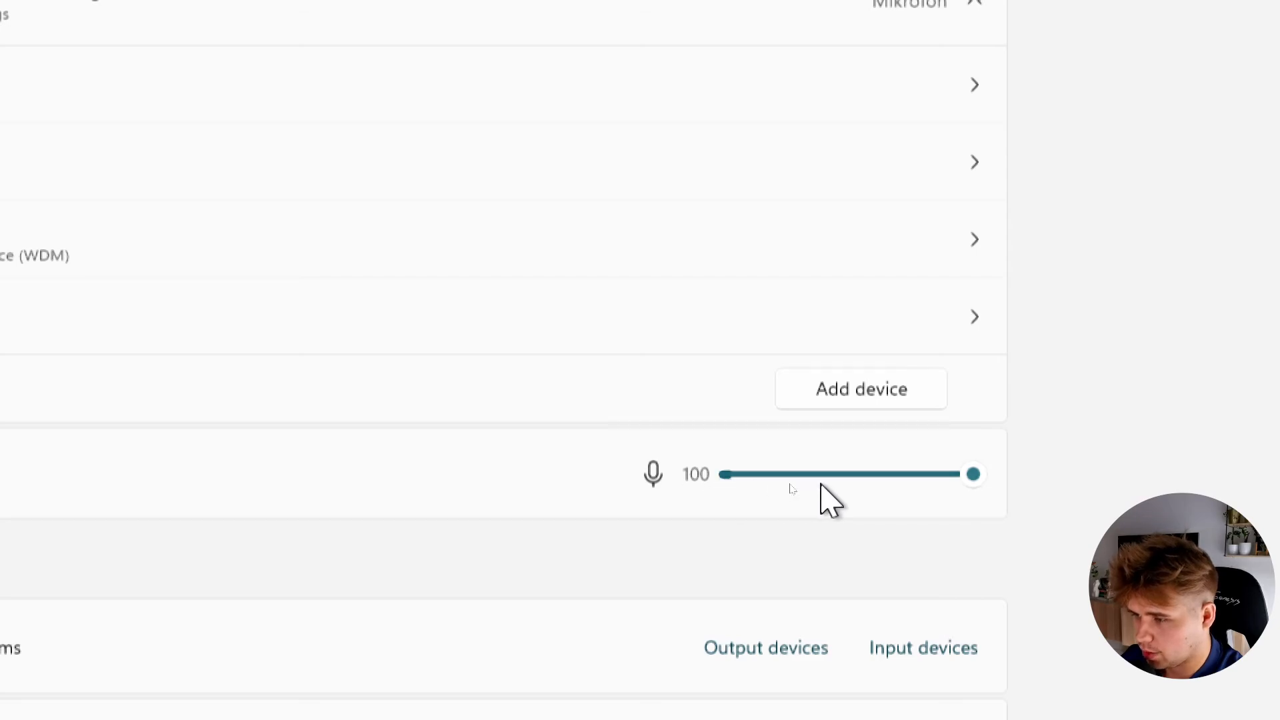
pyautogui.moveTo(654, 572)
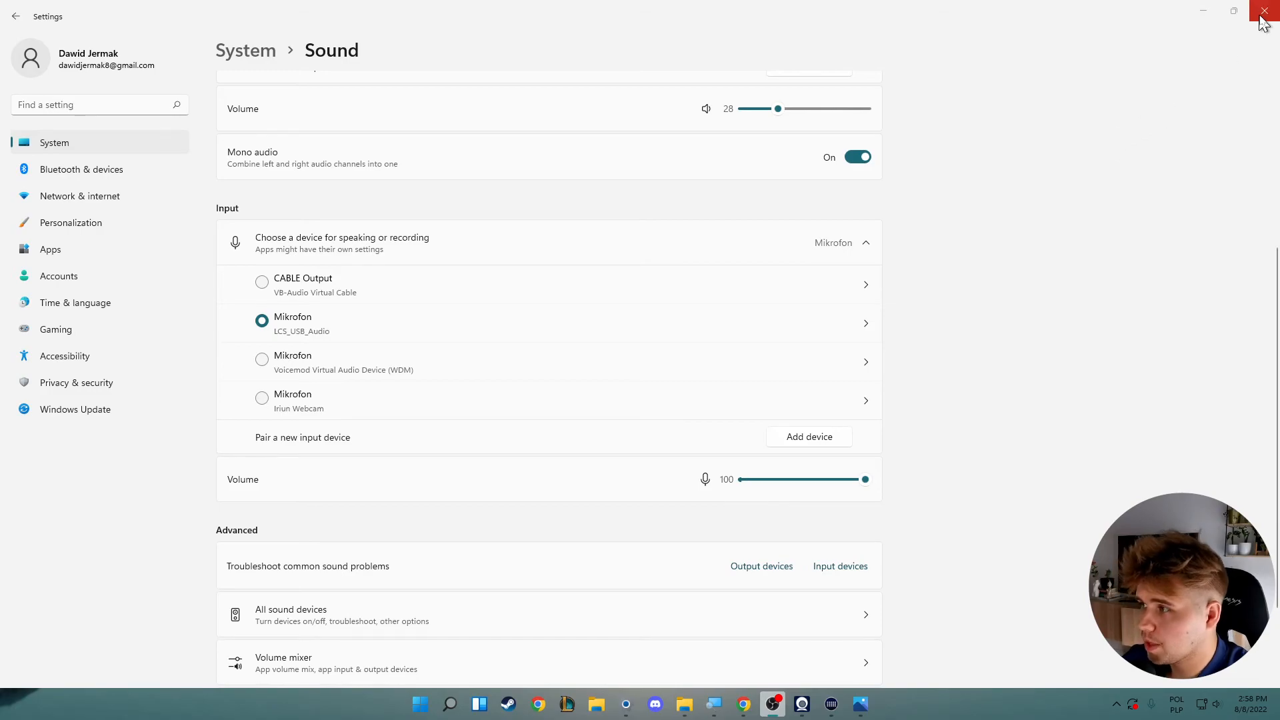
pyautogui.click(1263, 12)
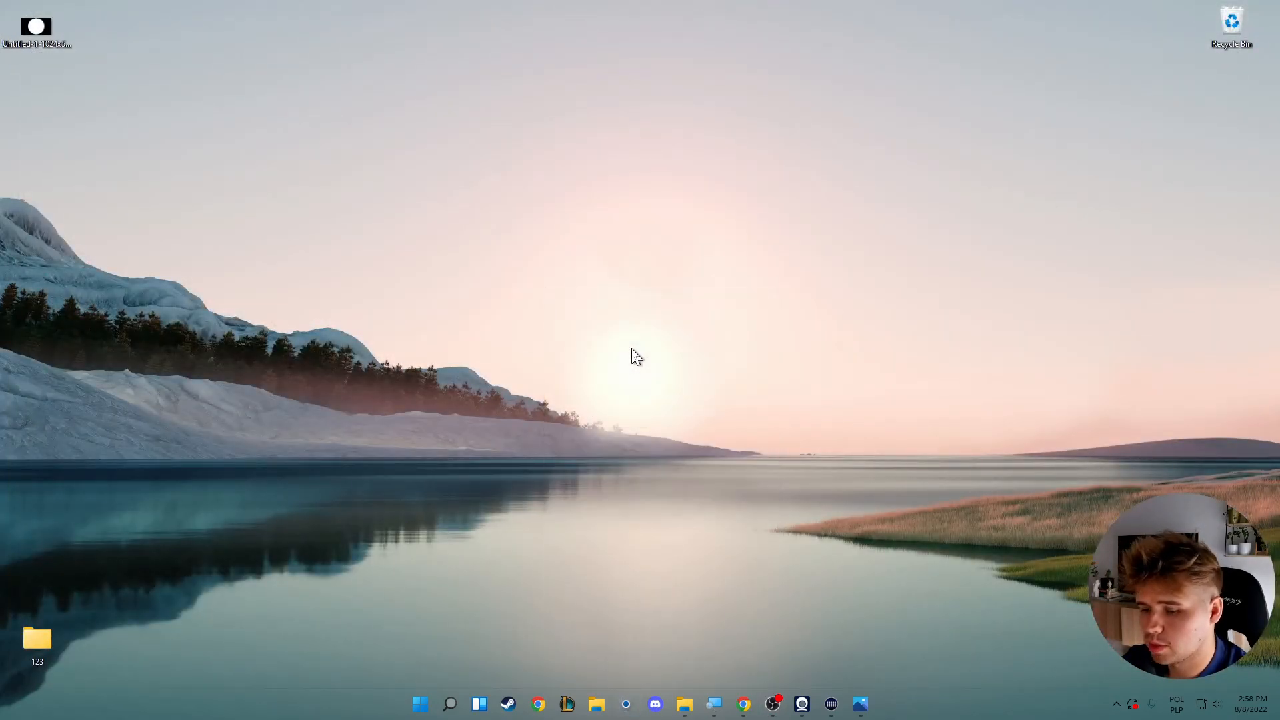